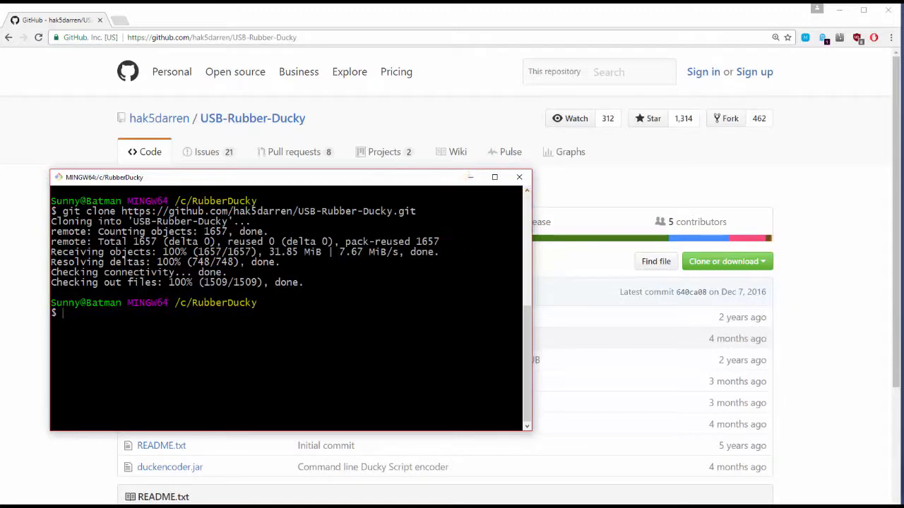
- List files, enter the USB-Rubber-Ducky folder, and open its contents
{"action": "type", "text": "ls"}
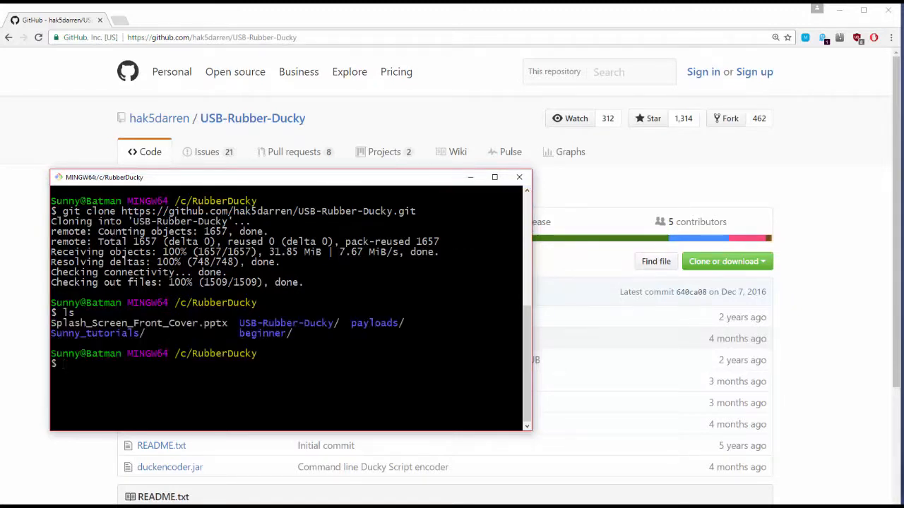
{"action": "type", "text": "cd USB-Rubber-Ducky/"}
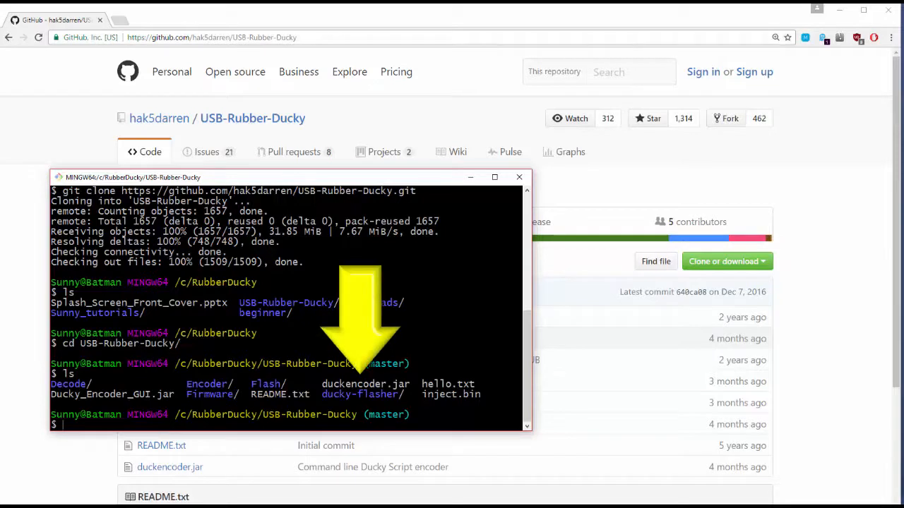
{"action": "double_click", "coordinate": [365, 384]}
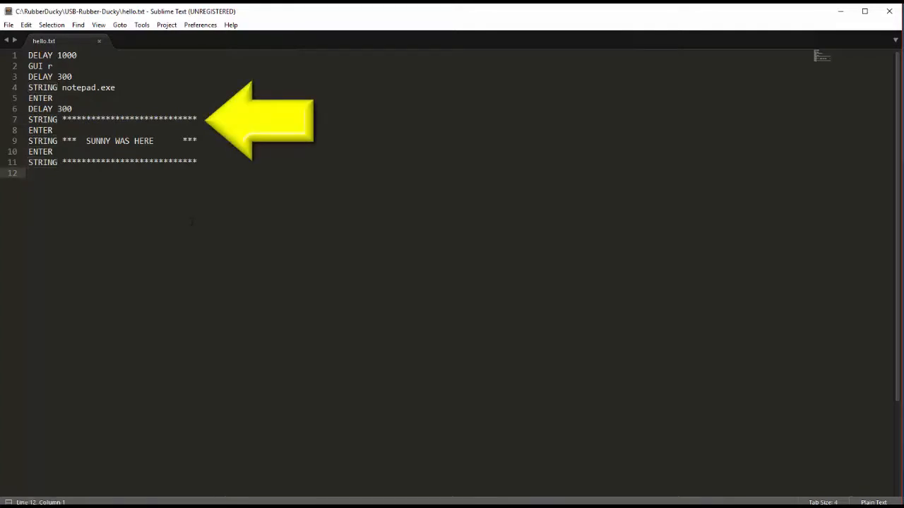
- Open the hello.txt Ducky Script with its notepad banner payload in Sublime Text
{"action": "double_click", "coordinate": [98, 140]}
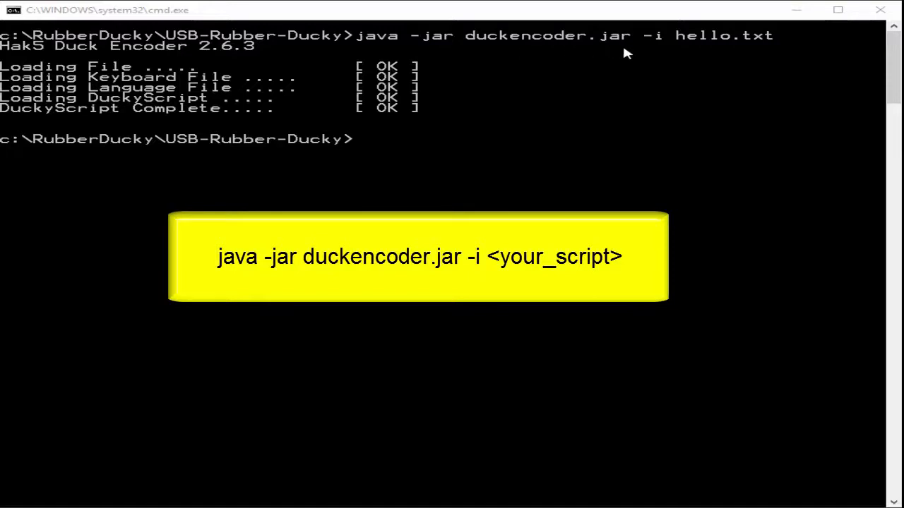
{"action": "mouse_move", "coordinate": [664, 52]}
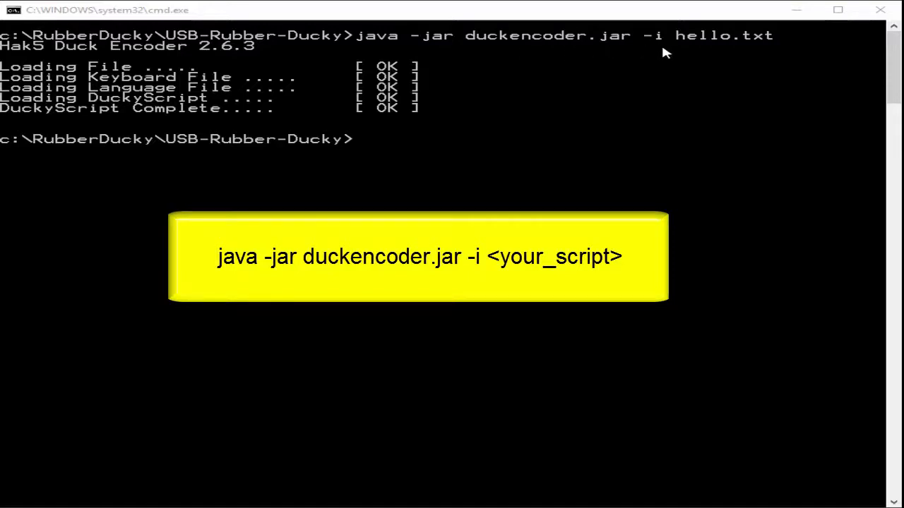
{"action": "mouse_move", "coordinate": [715, 59]}
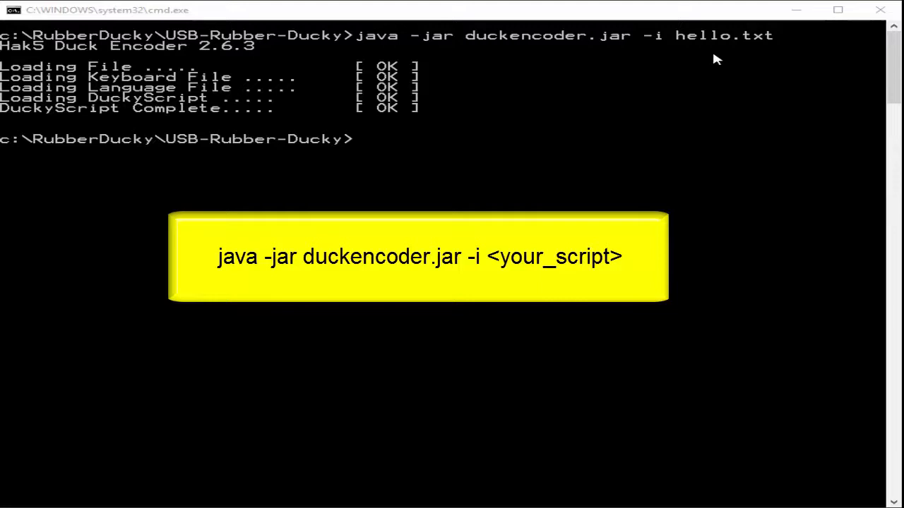